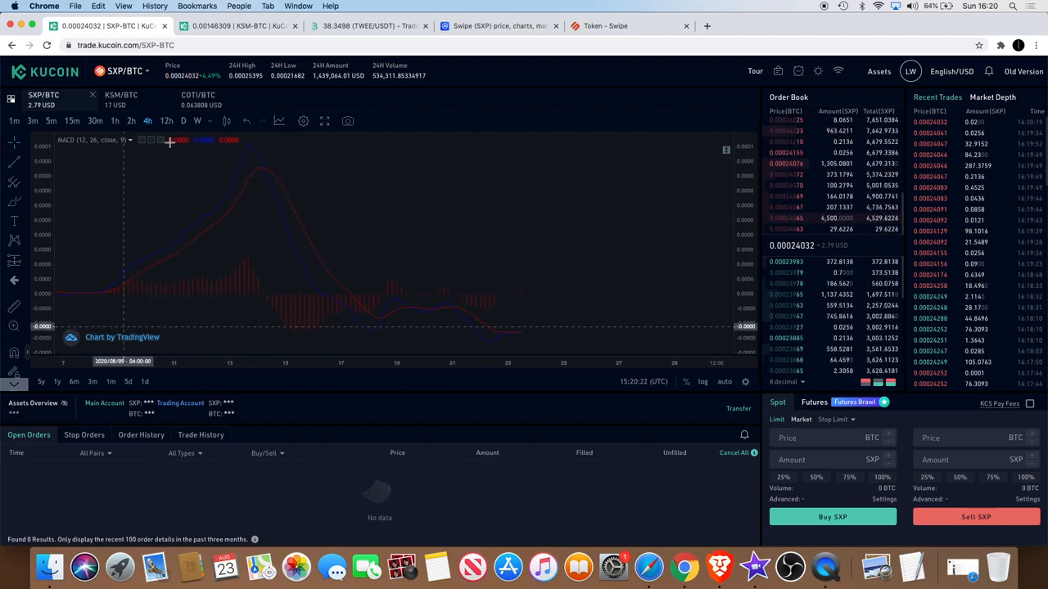
# Open the MACD indicator's style settings and adjust its line thickness
pyautogui.click(154, 140)
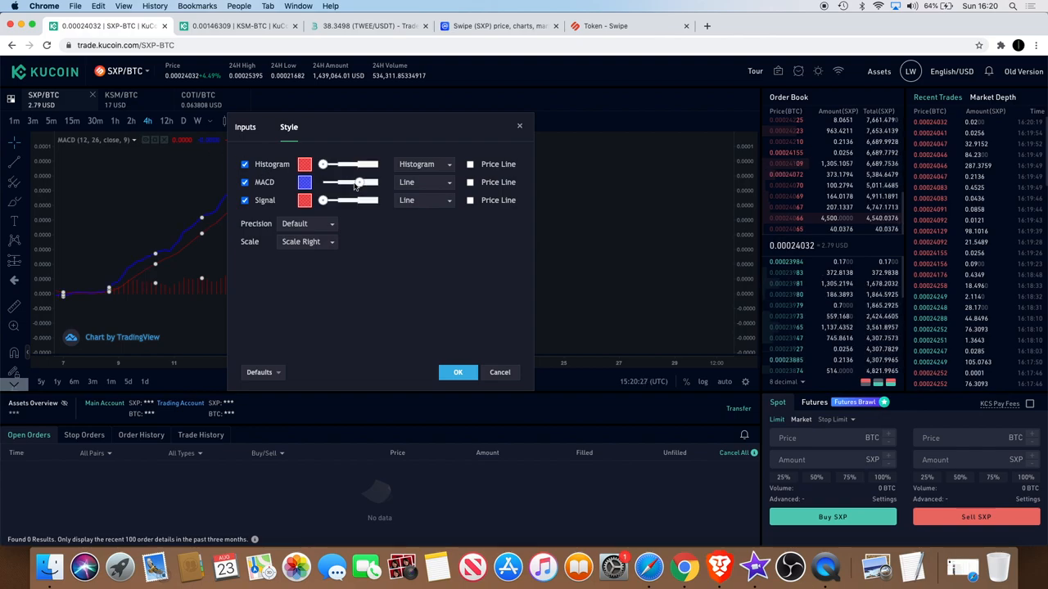
pyautogui.click(457, 373)
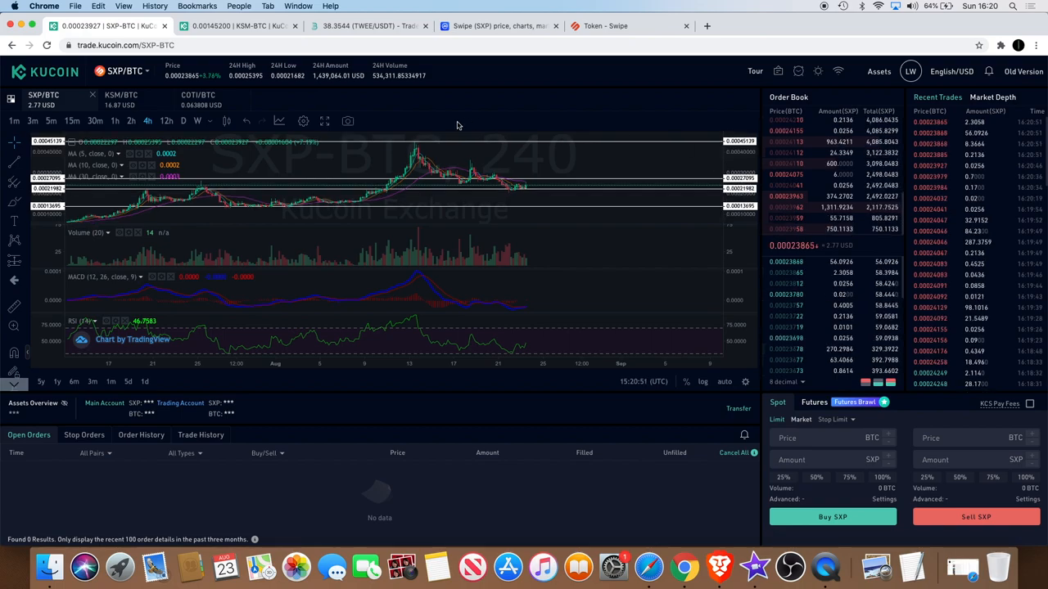
pyautogui.moveTo(416, 146)
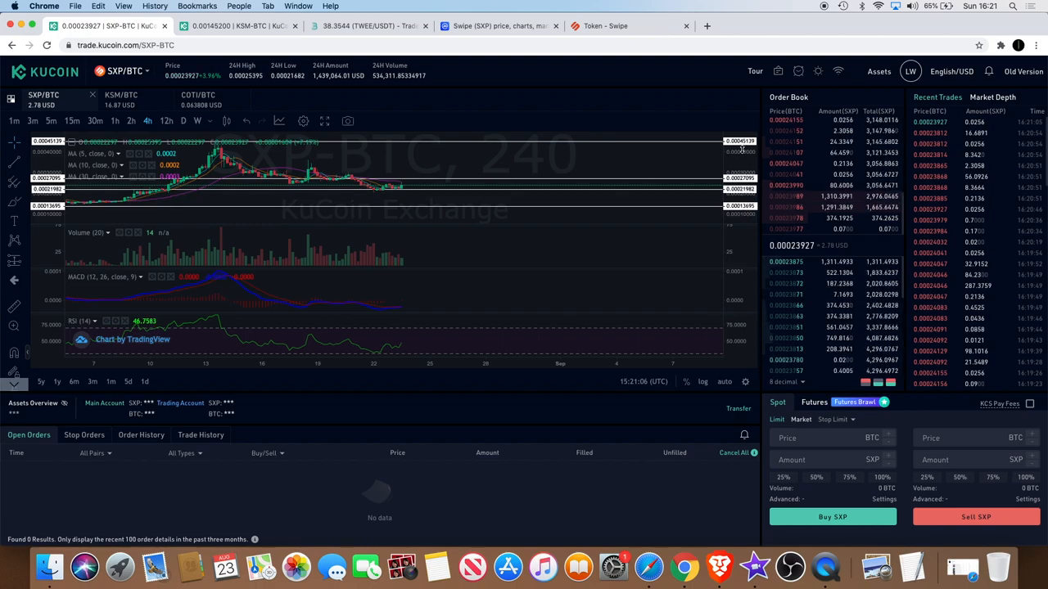
pyautogui.moveTo(619, 157)
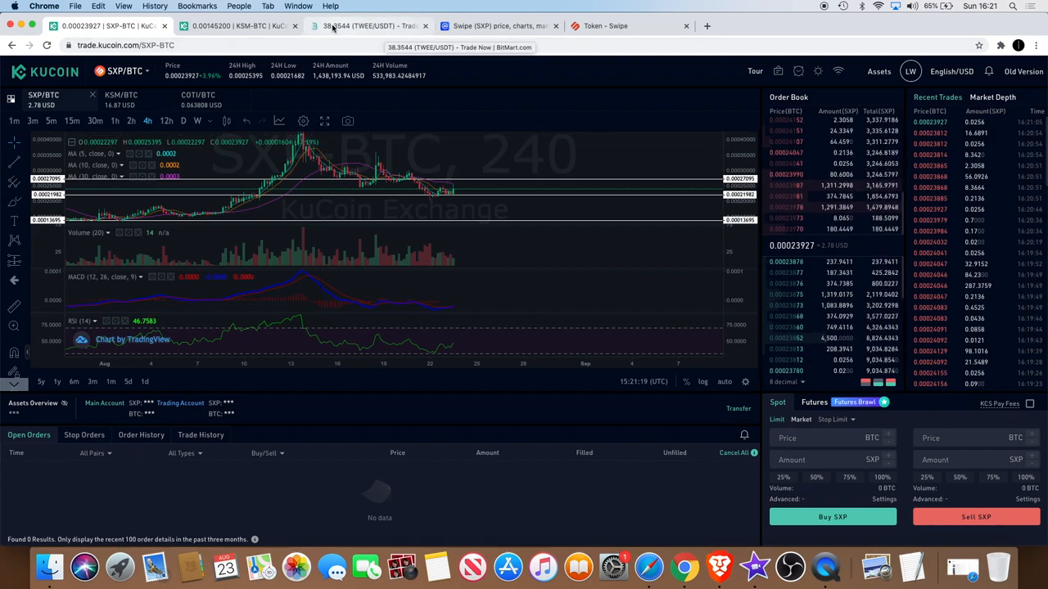
pyautogui.moveTo(490, 183)
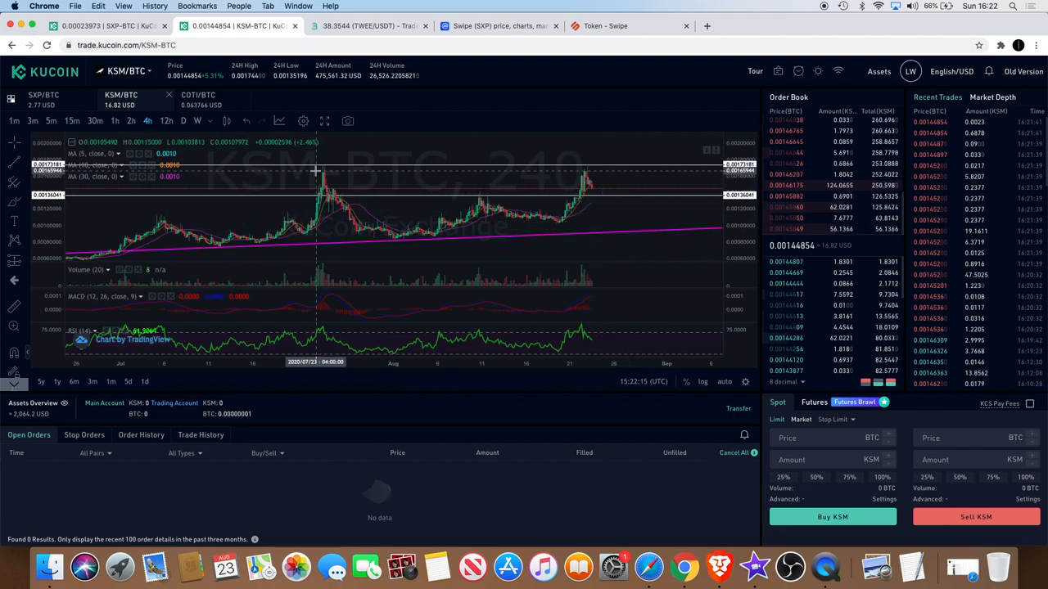
pyautogui.moveTo(591, 179)
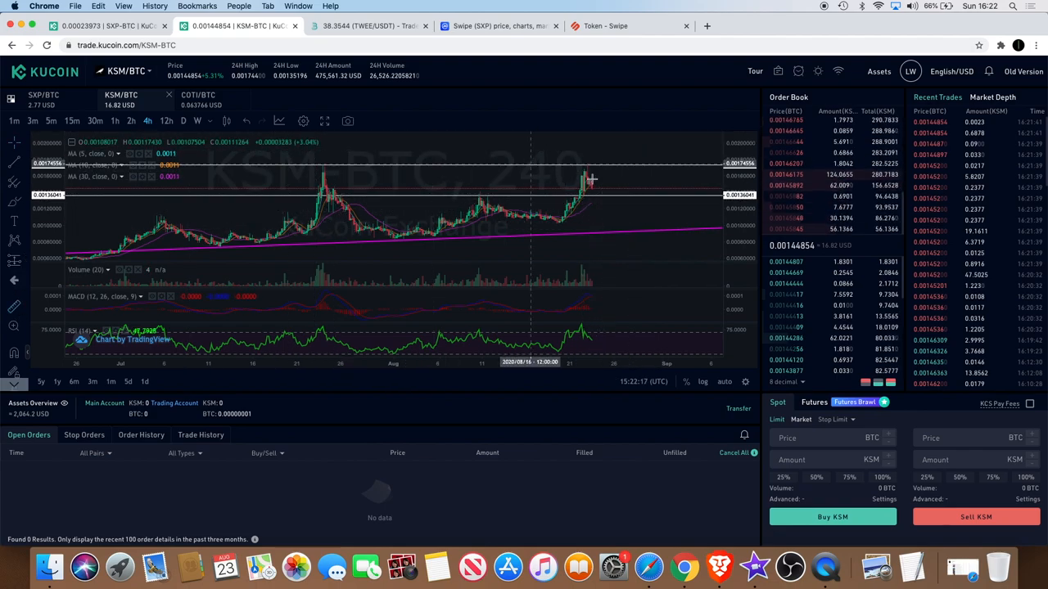
pyautogui.moveTo(620, 188)
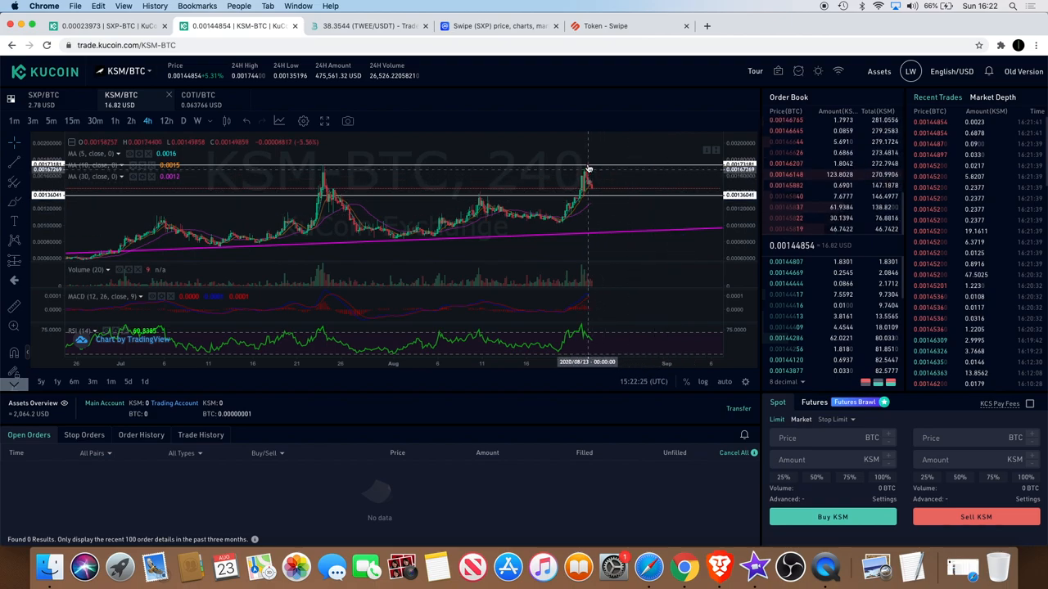
pyautogui.moveTo(629, 224)
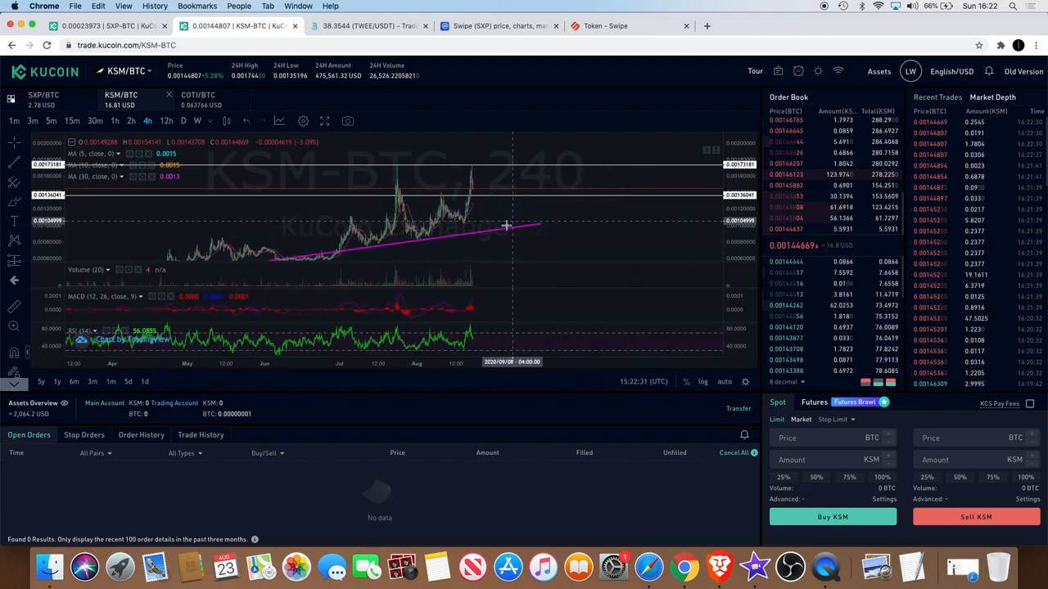
pyautogui.moveTo(617, 247)
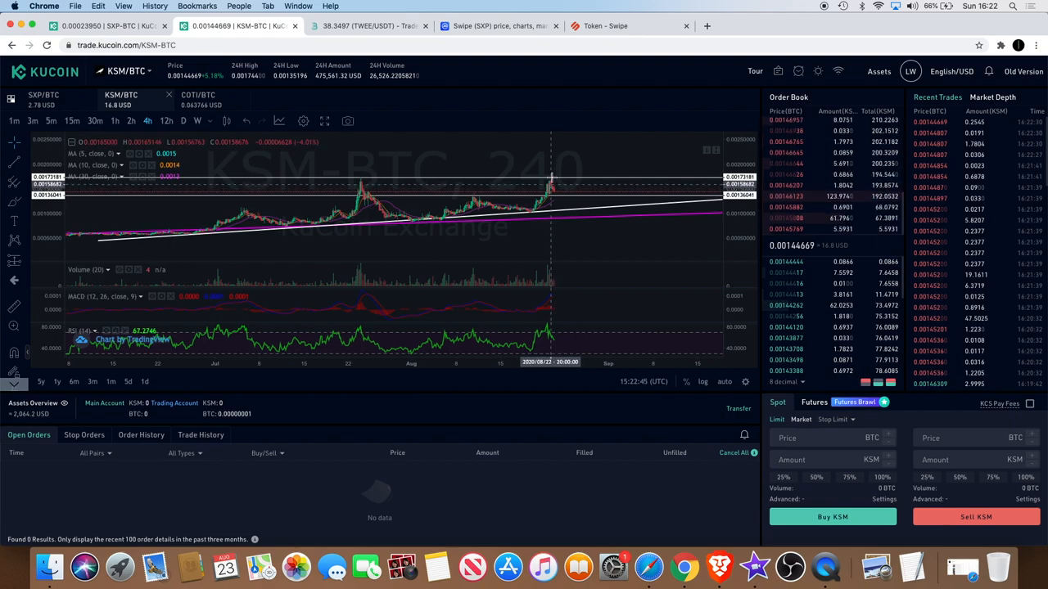
pyautogui.moveTo(558, 181)
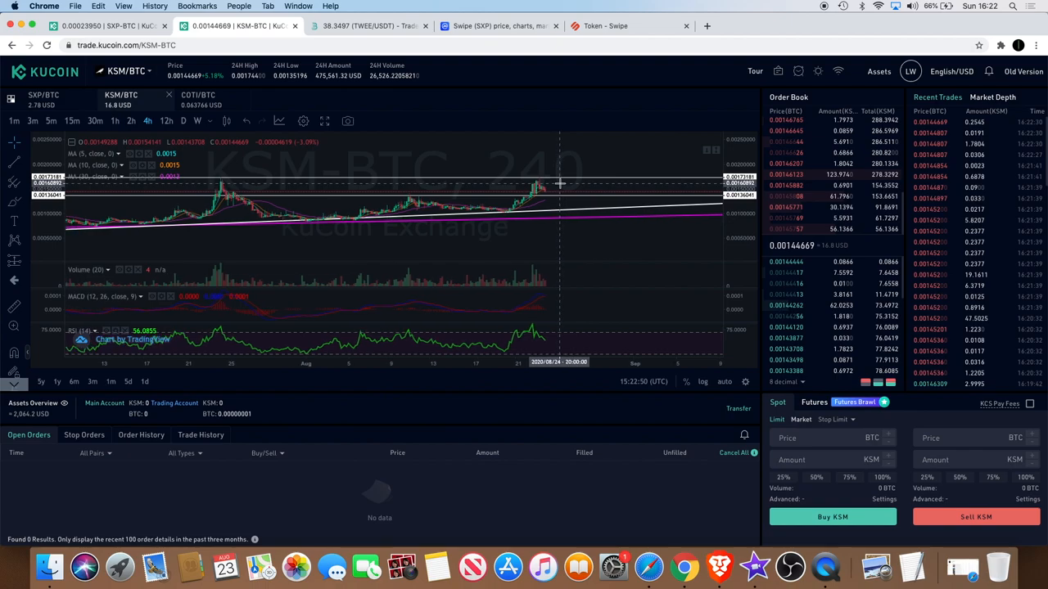
pyautogui.moveTo(559, 194)
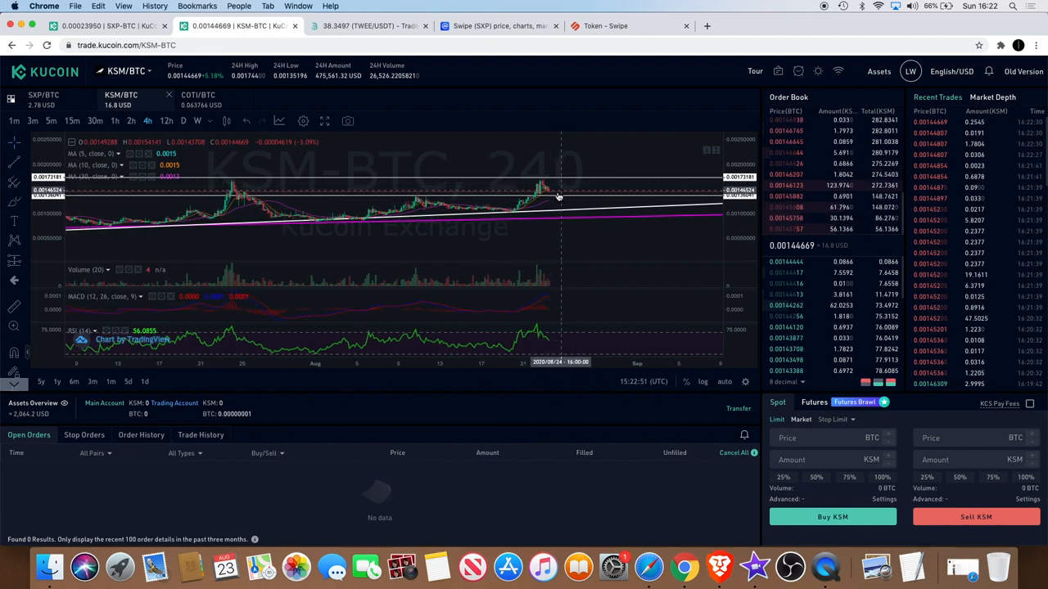
pyautogui.moveTo(571, 194)
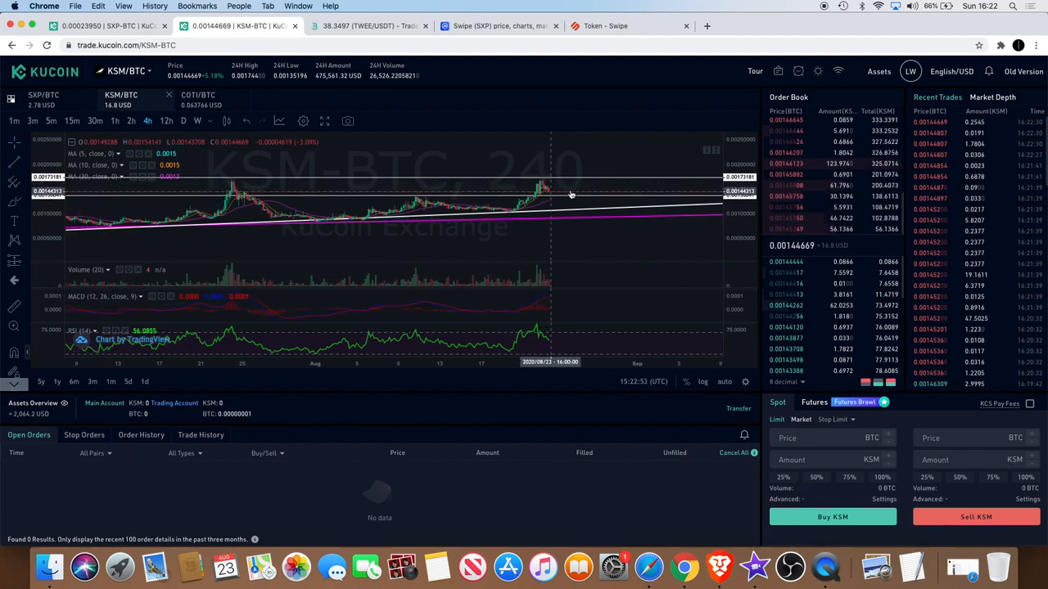
pyautogui.moveTo(616, 200)
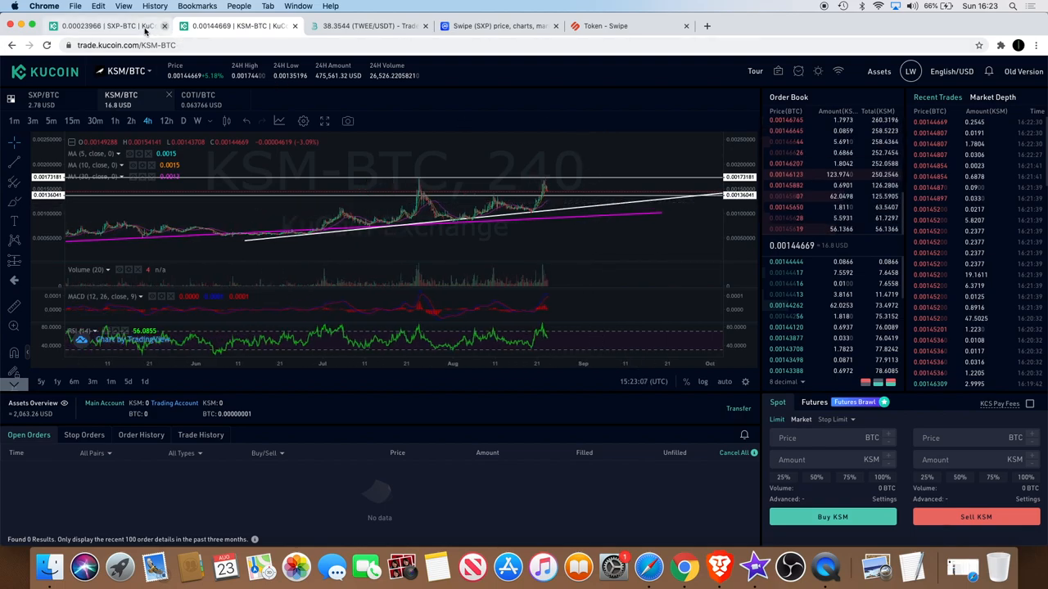
# Return to the SXP/BTC chart tab
pyautogui.click(106, 26)
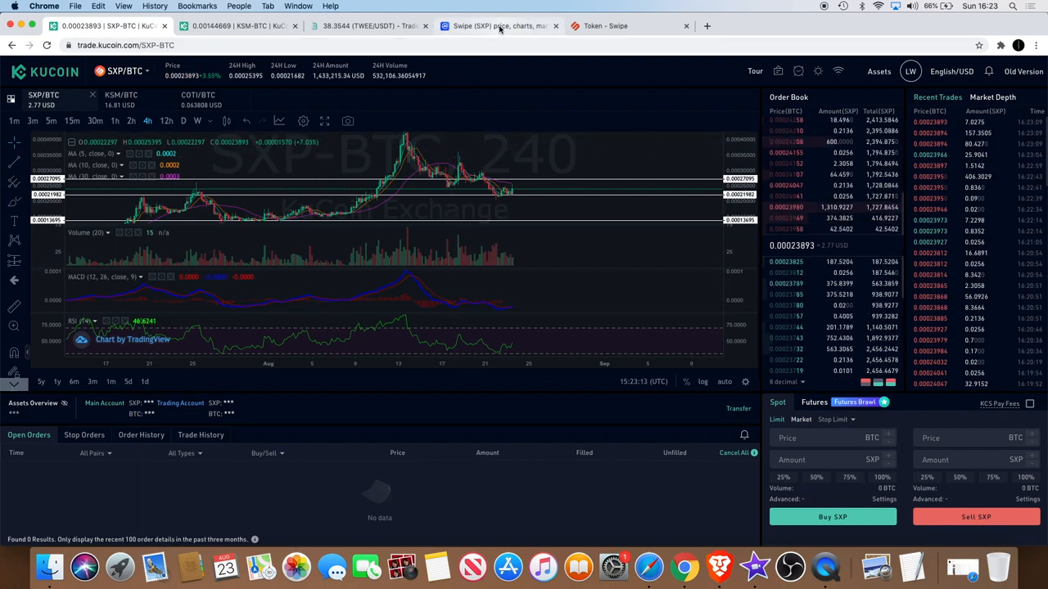
# Open the Swipe (SXP) CoinMarketCap tab and highlight its market cap figure
pyautogui.click(495, 25)
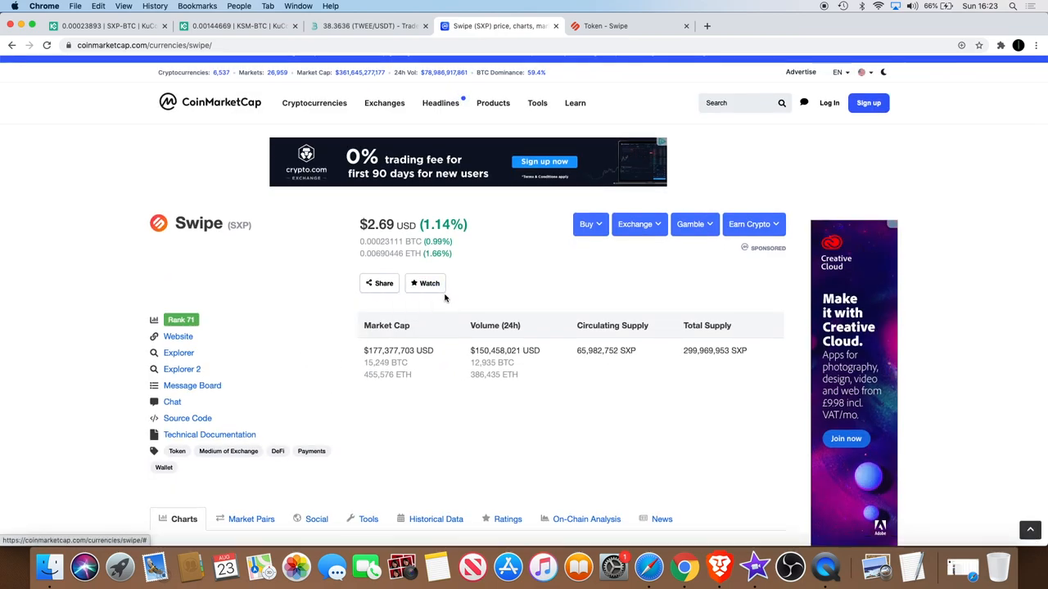
pyautogui.scroll(-3)
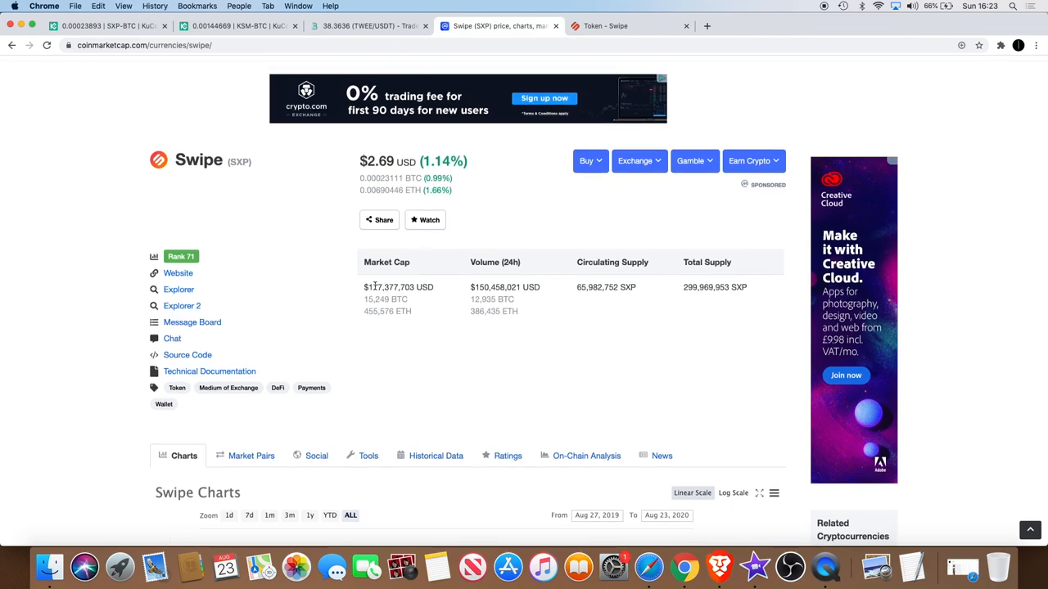
pyautogui.doubleClick(379, 288)
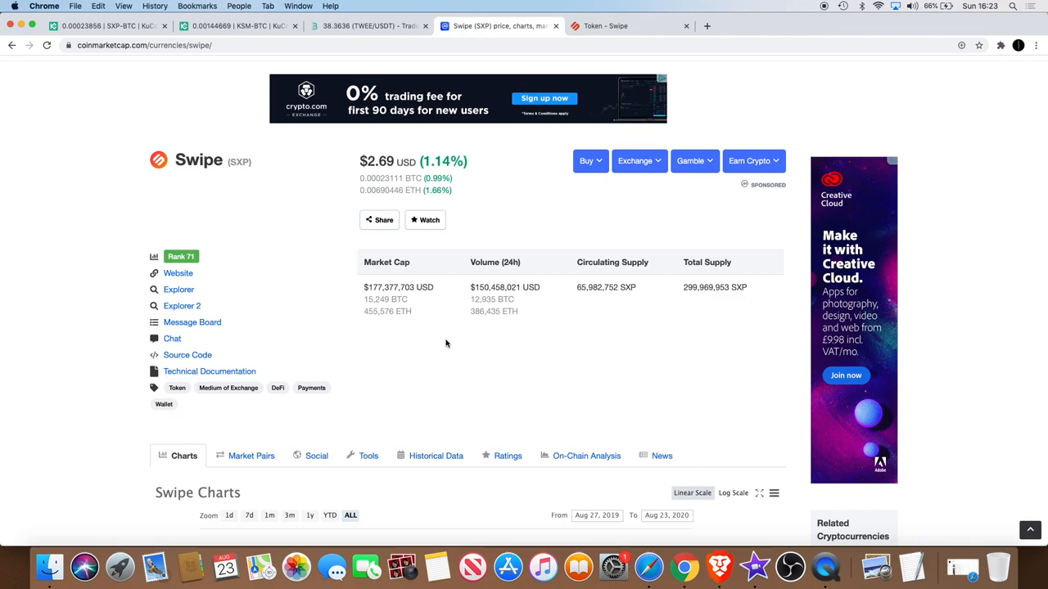
pyautogui.moveTo(472, 260)
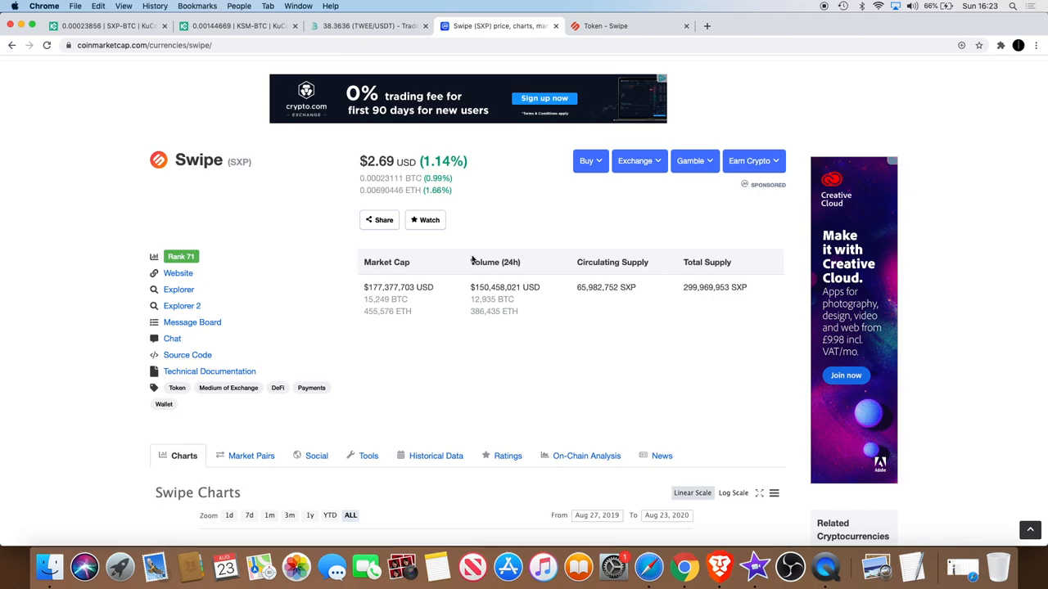
# Switch to the 'Token - Swipe' tab and scroll through the SXP token page
pyautogui.click(630, 26)
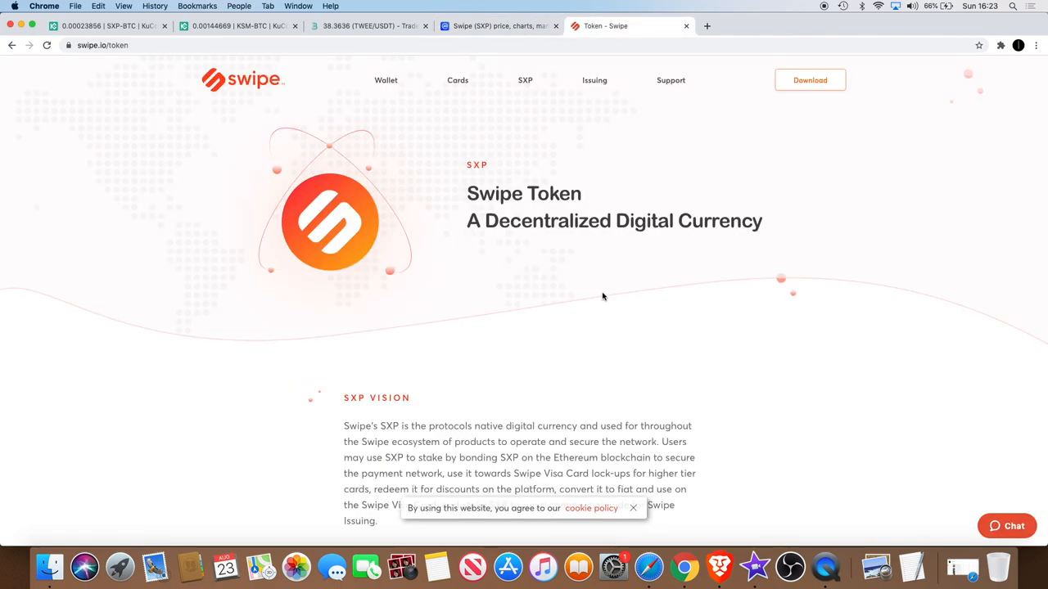
pyautogui.scroll(-3)
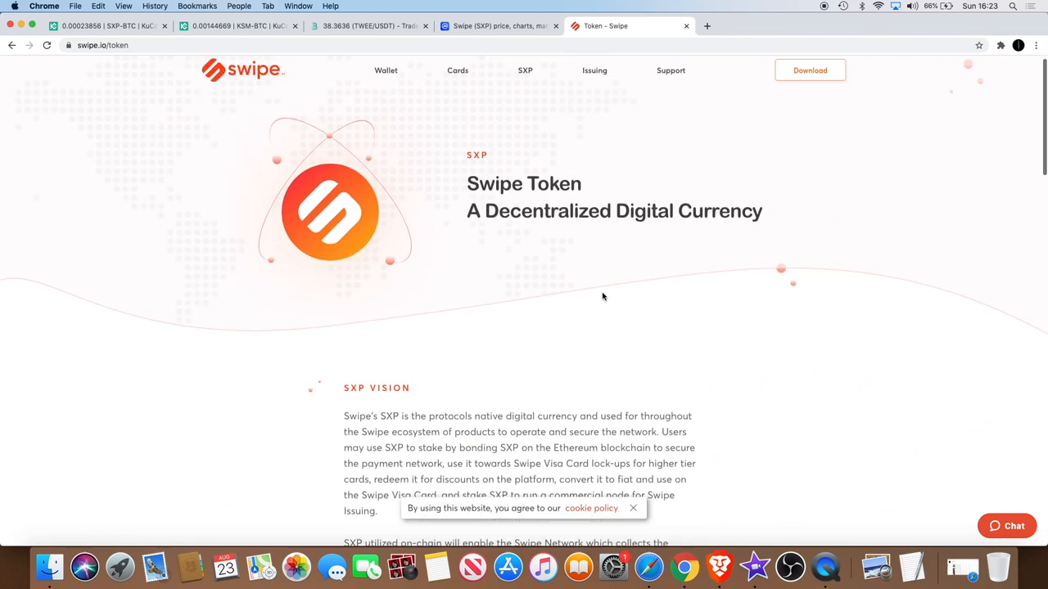
pyautogui.scroll(-3)
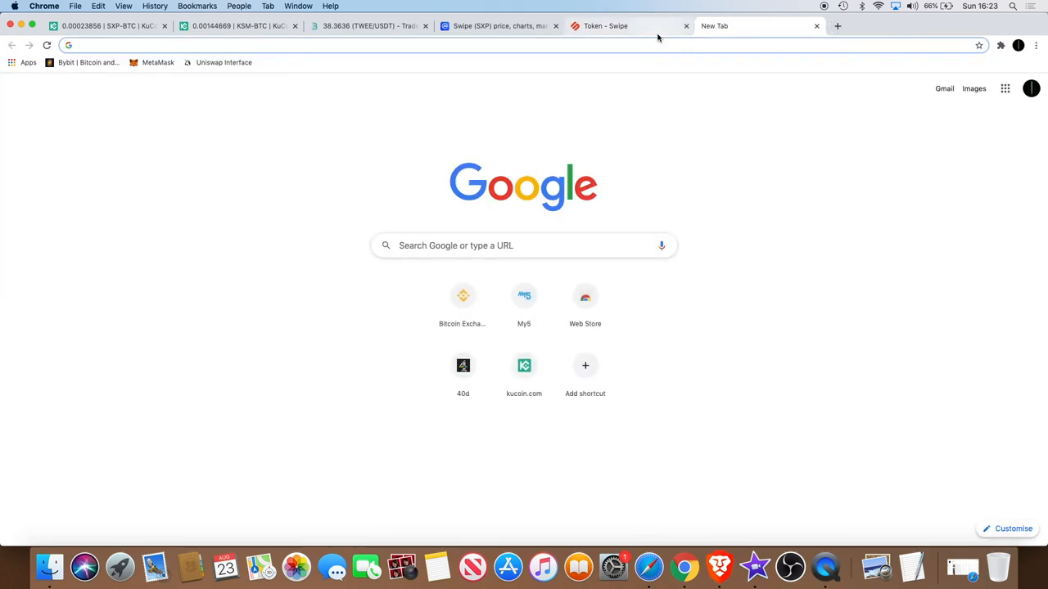
# Enter twitter.com in the Chrome address bar
pyautogui.write('twitter.com')
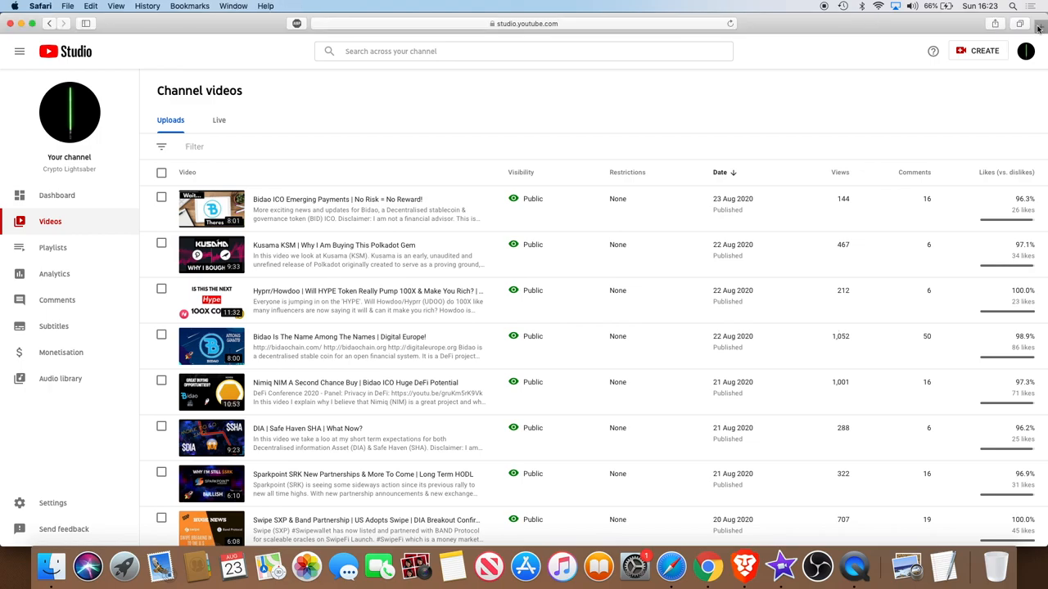
# Open a new Safari tab and launch Twitter from Favourites
pyautogui.click(1040, 23)
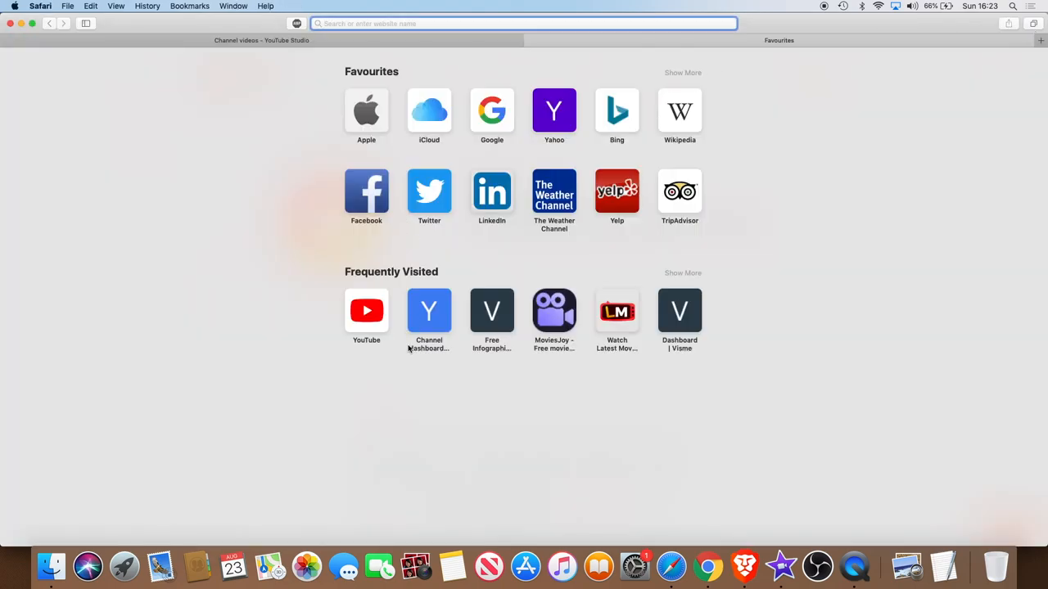
pyautogui.click(429, 191)
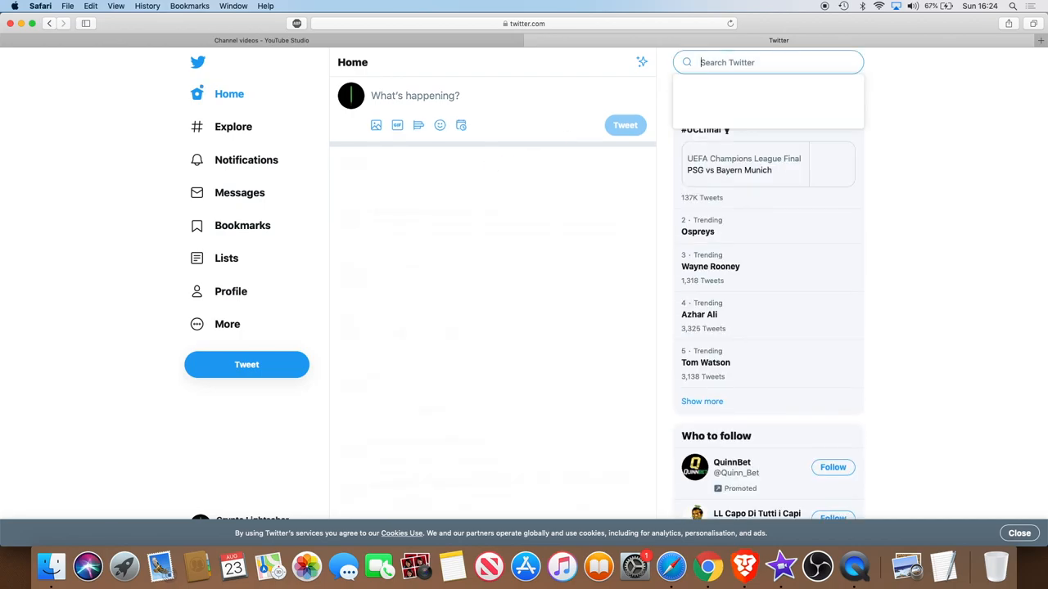
pyautogui.write('swipe')
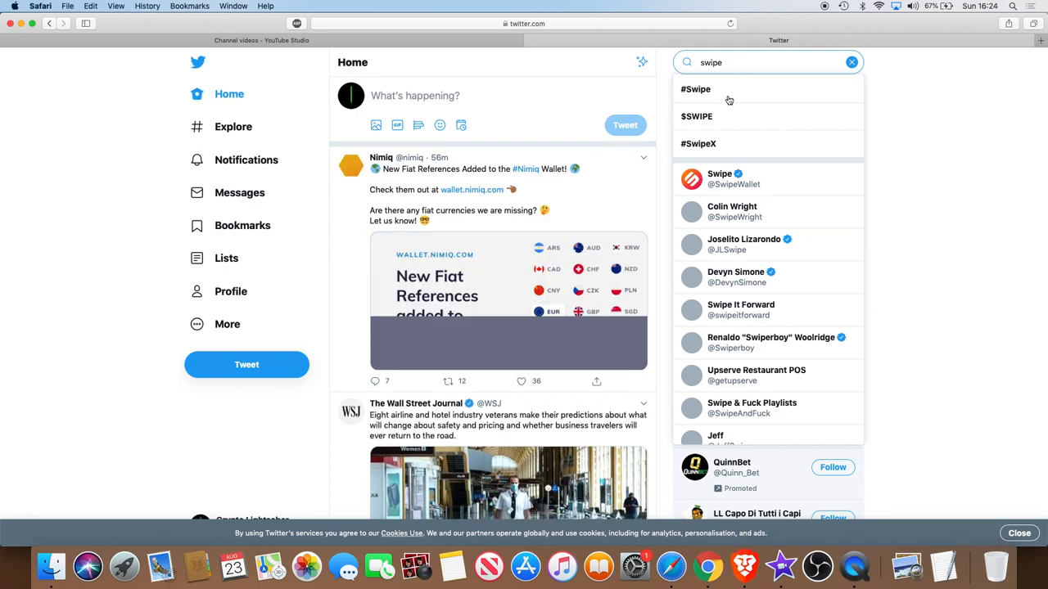
pyautogui.click(718, 178)
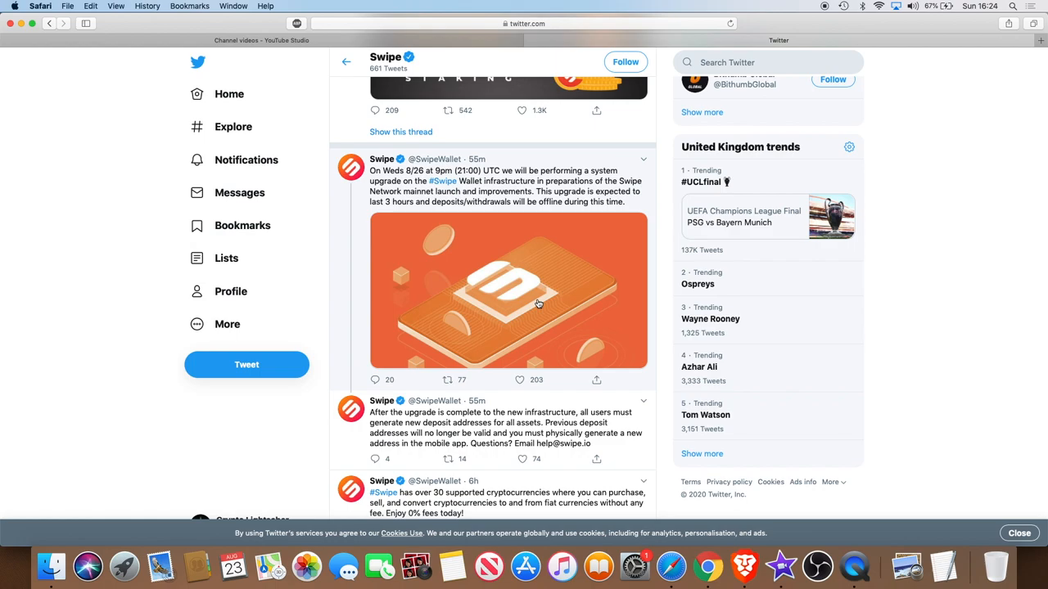
pyautogui.click(518, 458)
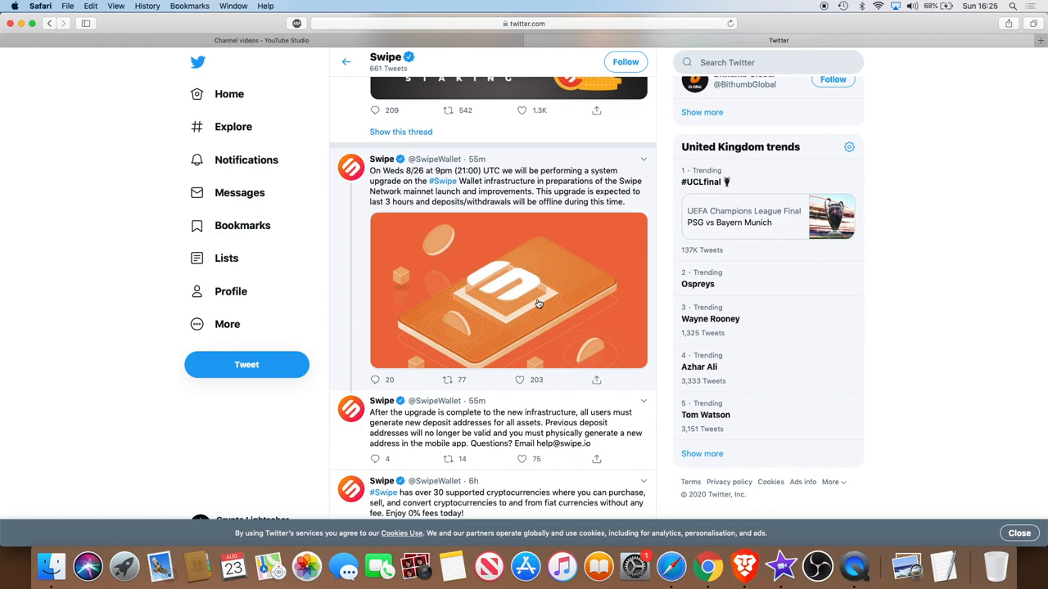
pyautogui.click(508, 290)
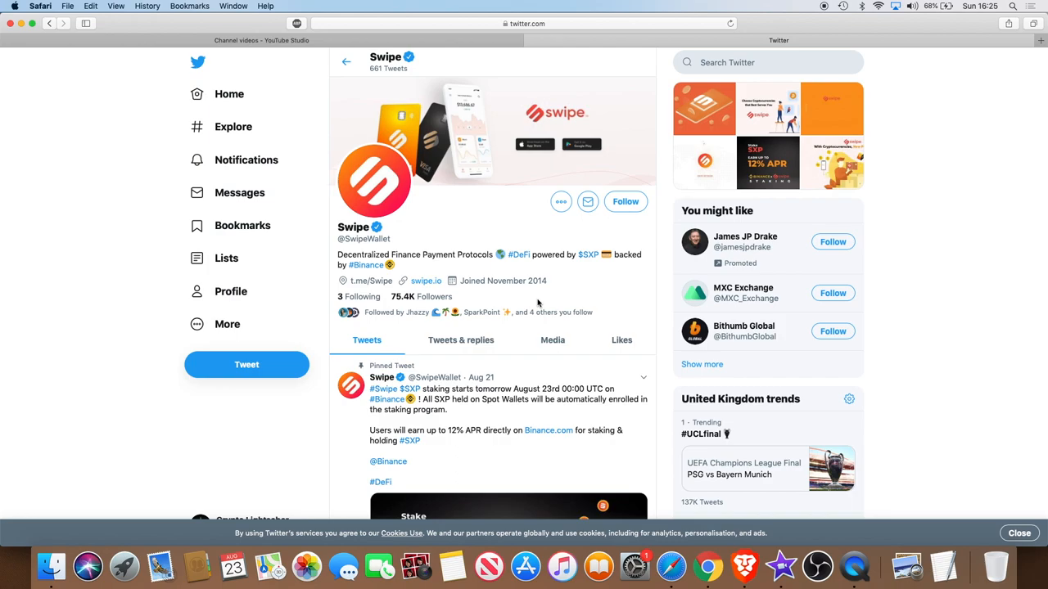
pyautogui.moveTo(270, 6)
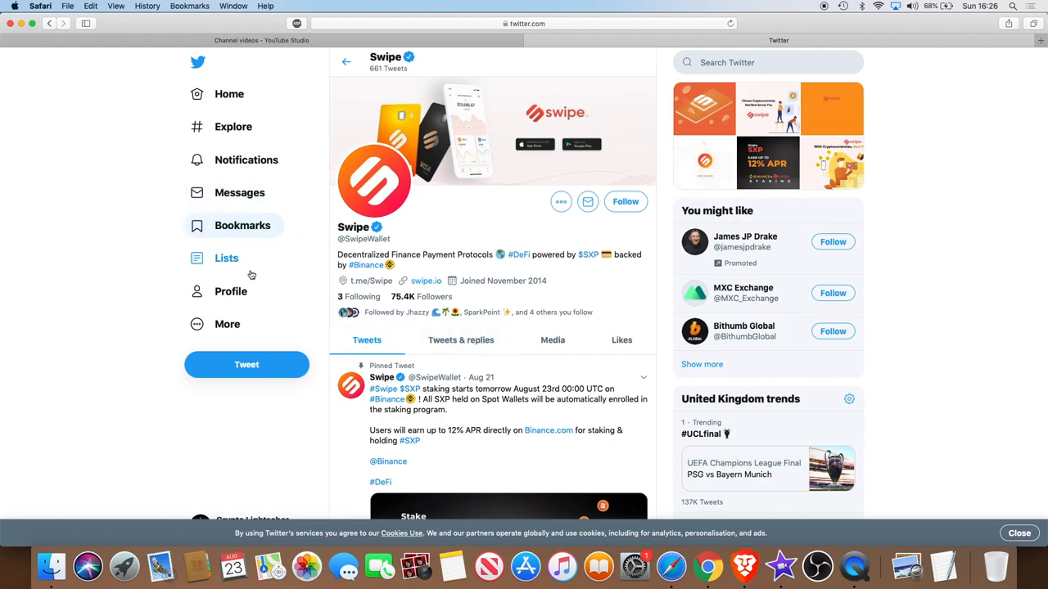
pyautogui.moveTo(169, 370)
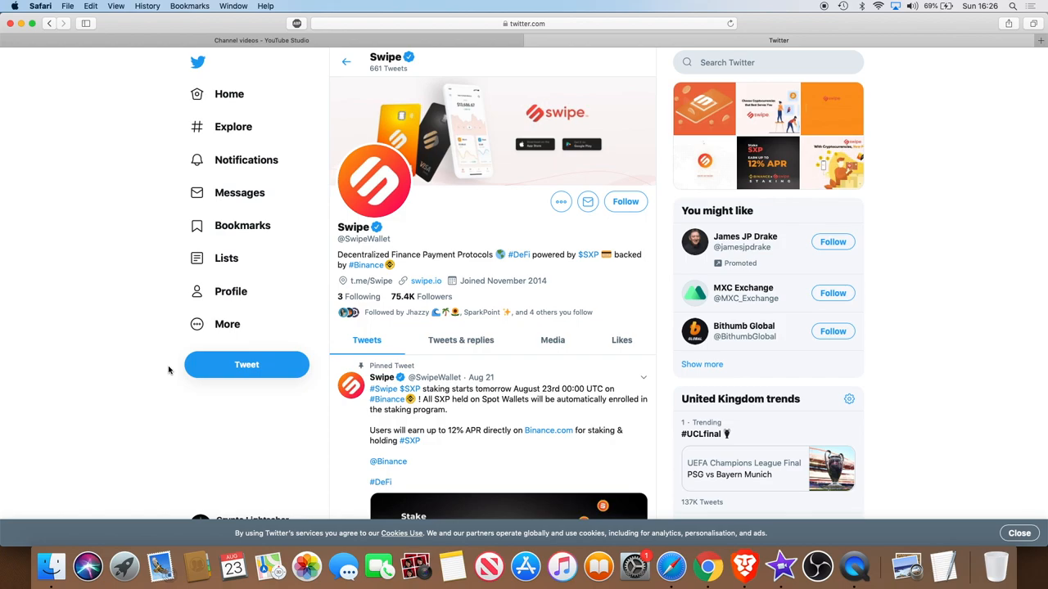
pyautogui.moveTo(47, 159)
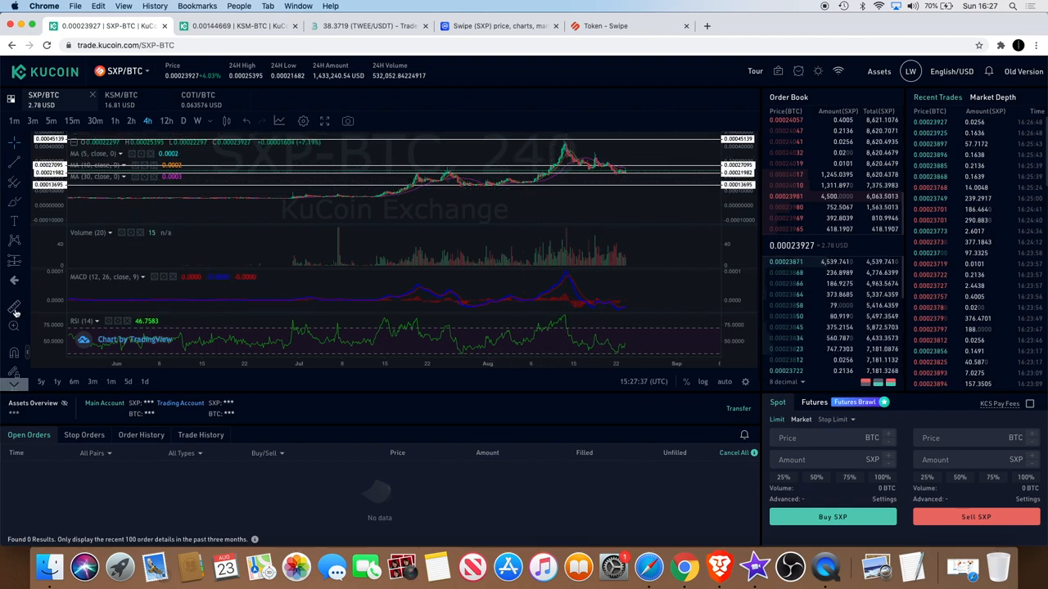
pyautogui.moveTo(536, 184)
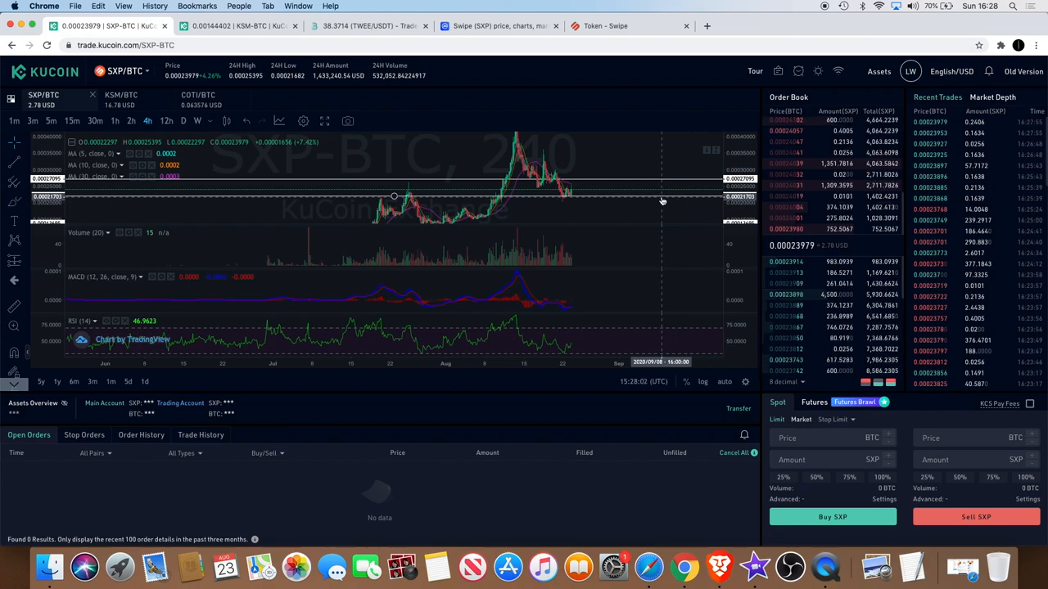
pyautogui.moveTo(483, 209)
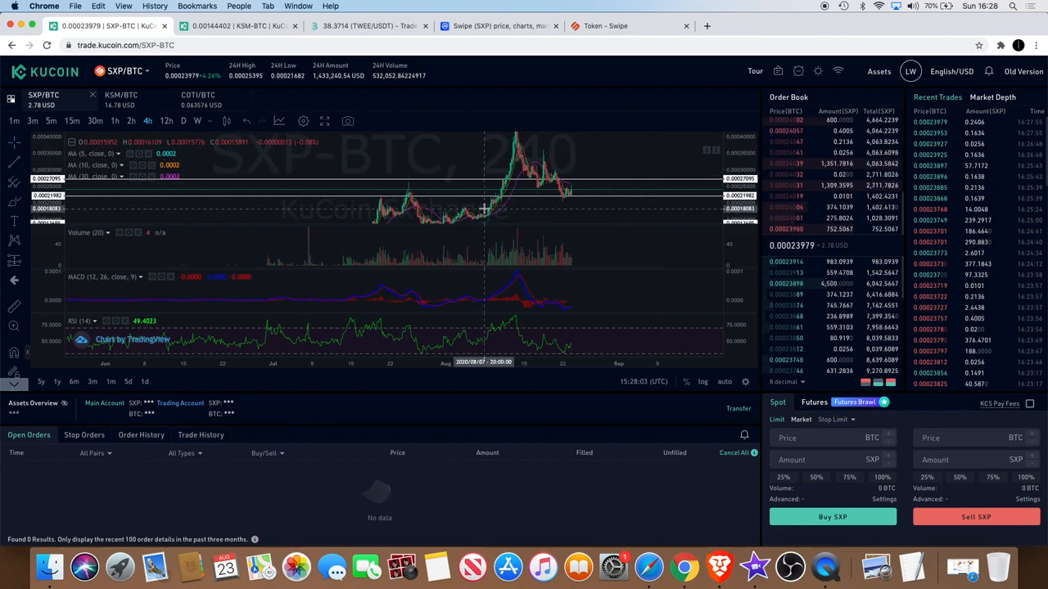
pyautogui.moveTo(513, 211)
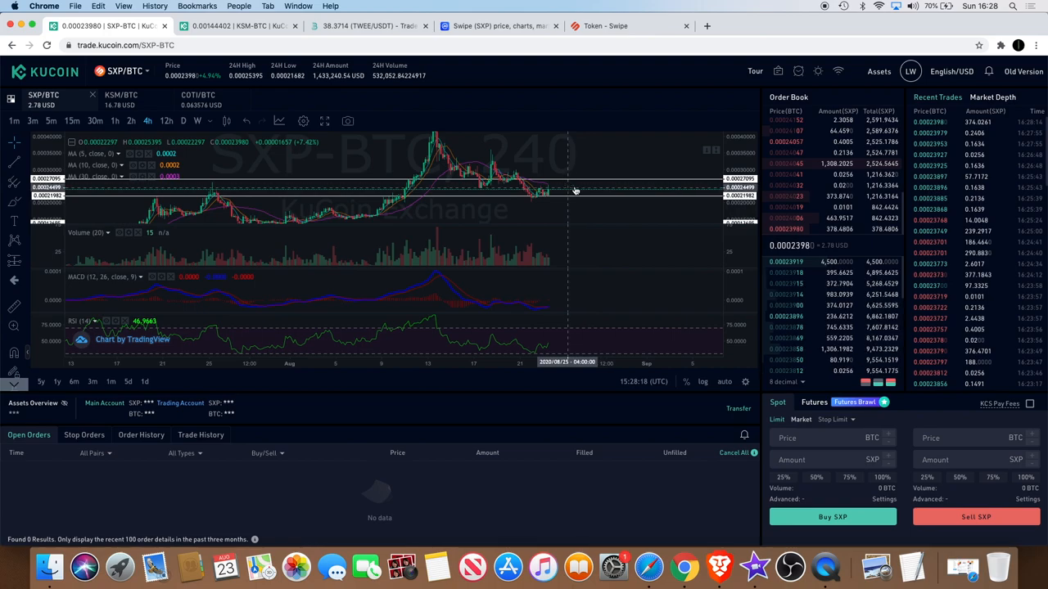
pyautogui.moveTo(575, 191)
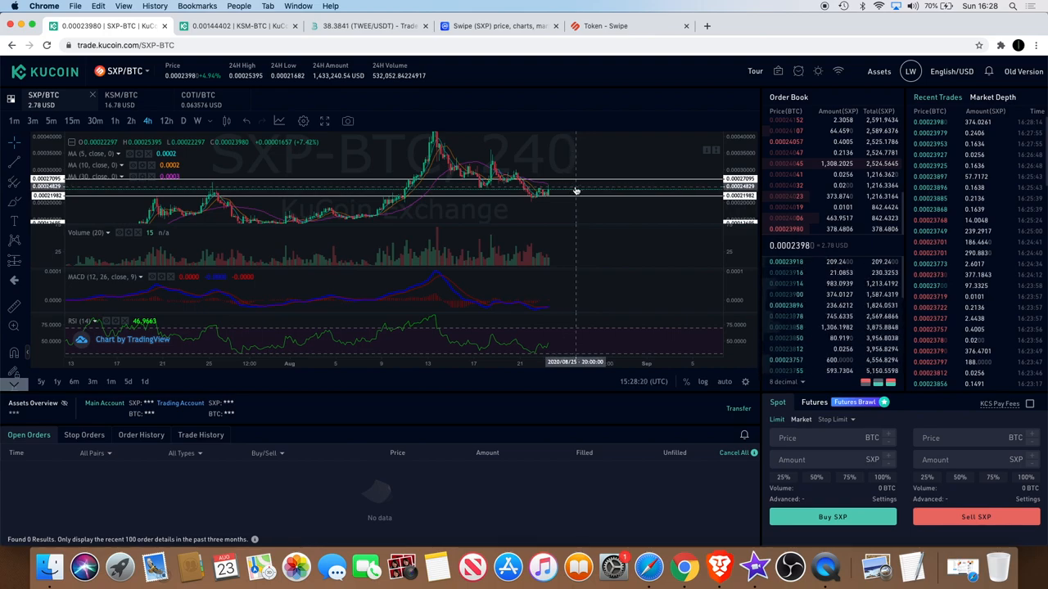